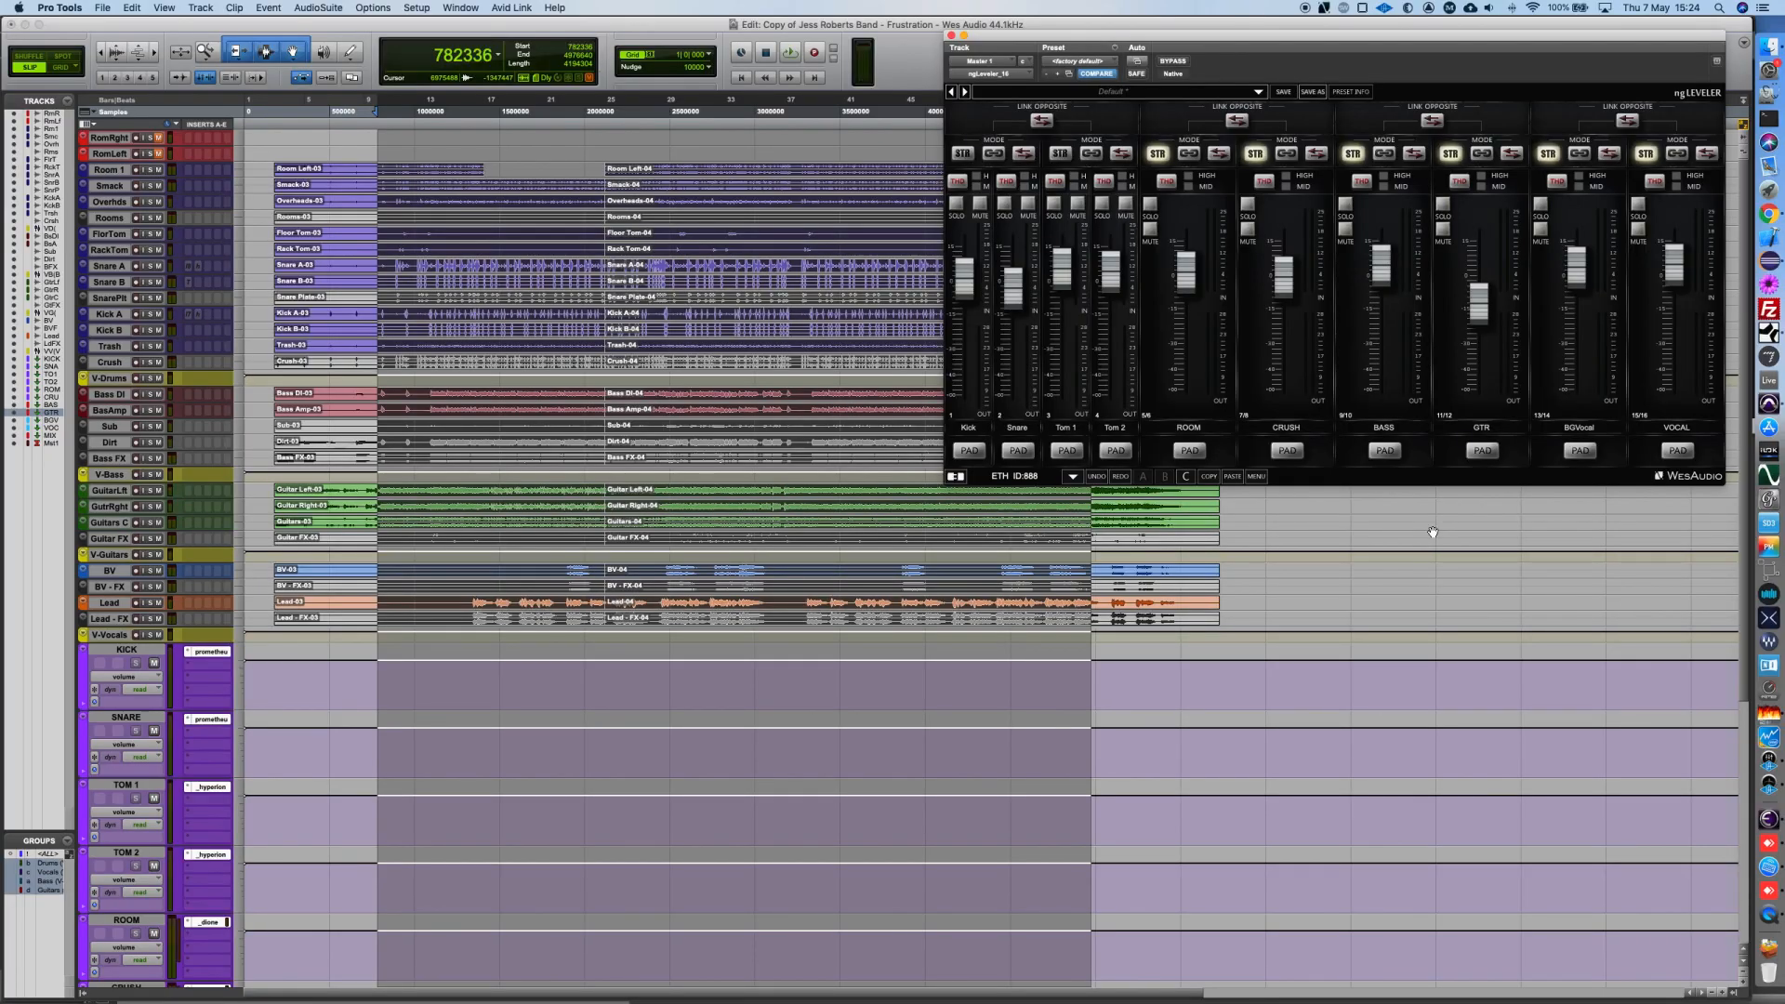
Solo the GTR channel strip in ngLeveler to hear the guitar alone
left_click(1443, 215)
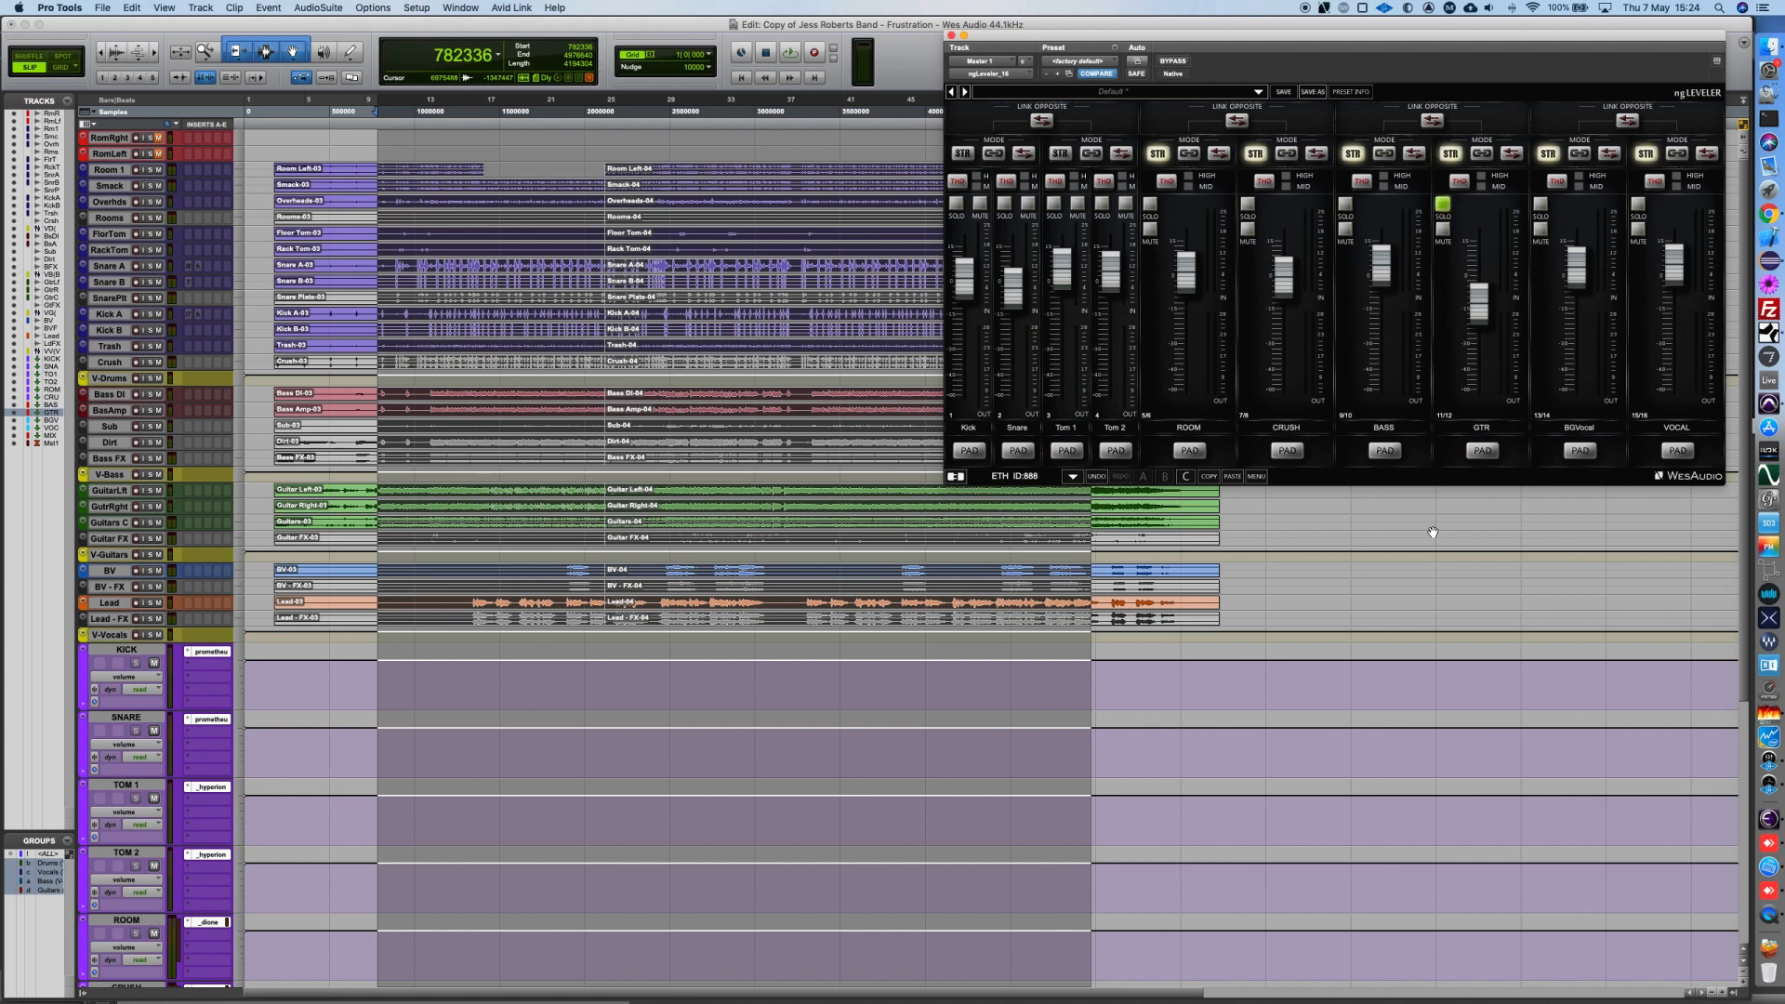